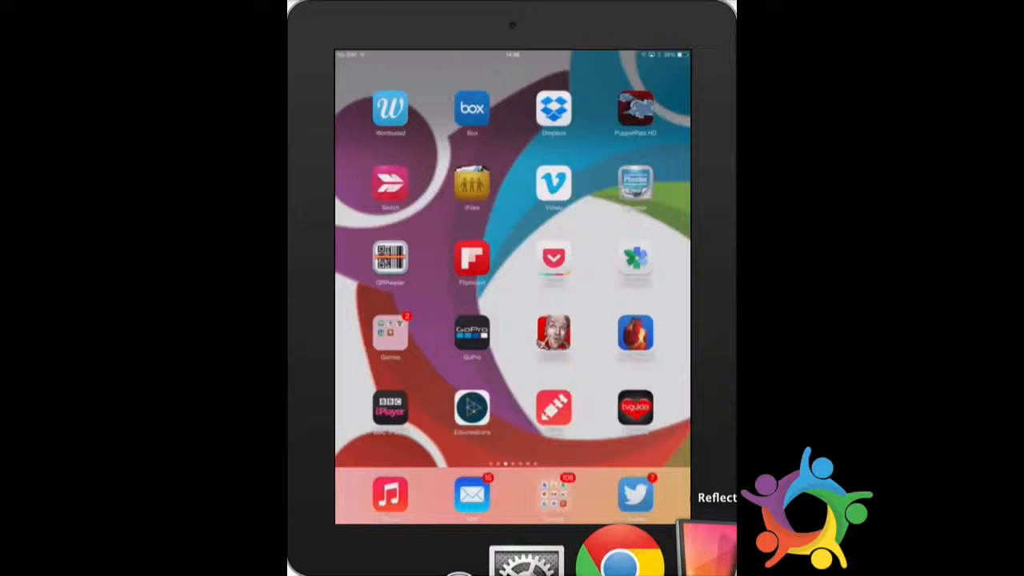
# Swipe left through the iPad home screen pages to reach Aurasma.
pyautogui.hscroll(-3)
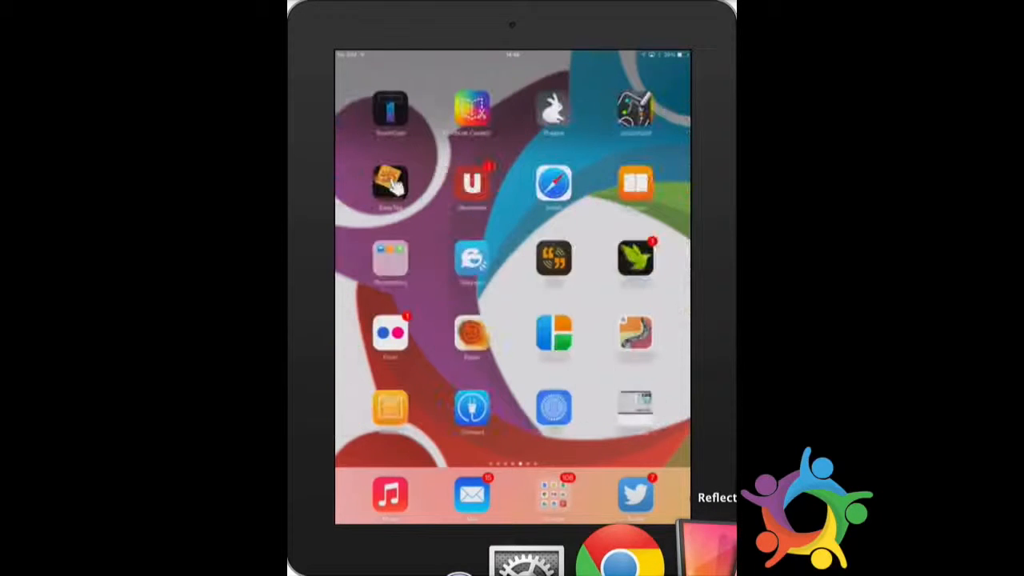
pyautogui.hscroll(-3)
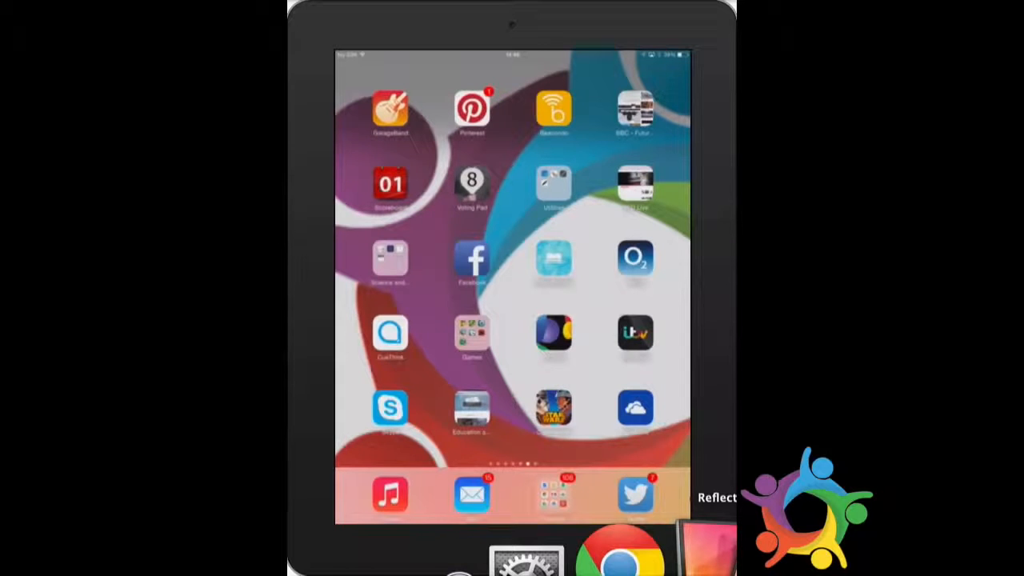
pyautogui.hscroll(-3)
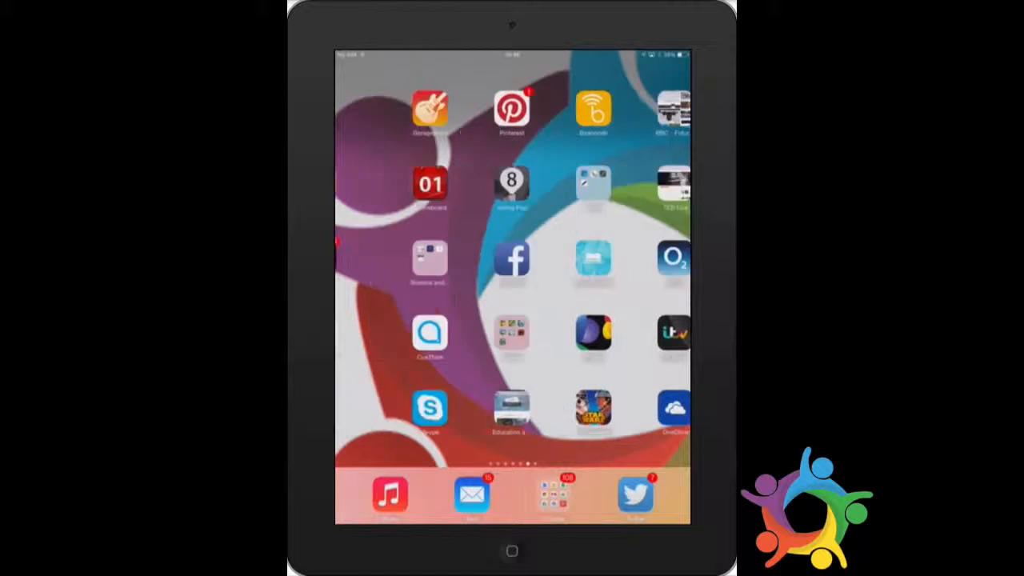
pyautogui.hscroll(-3)
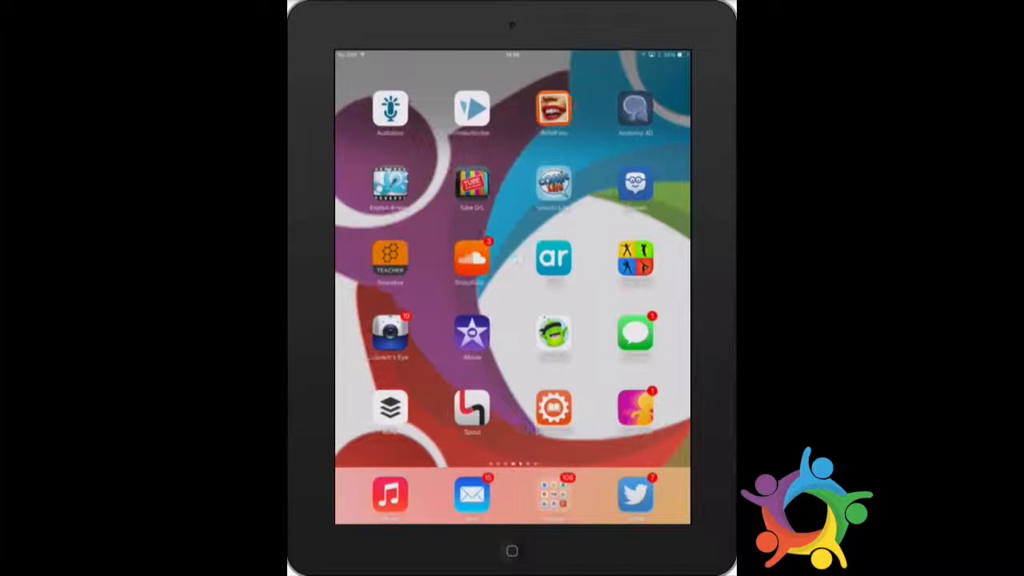
pyautogui.hscroll(-3)
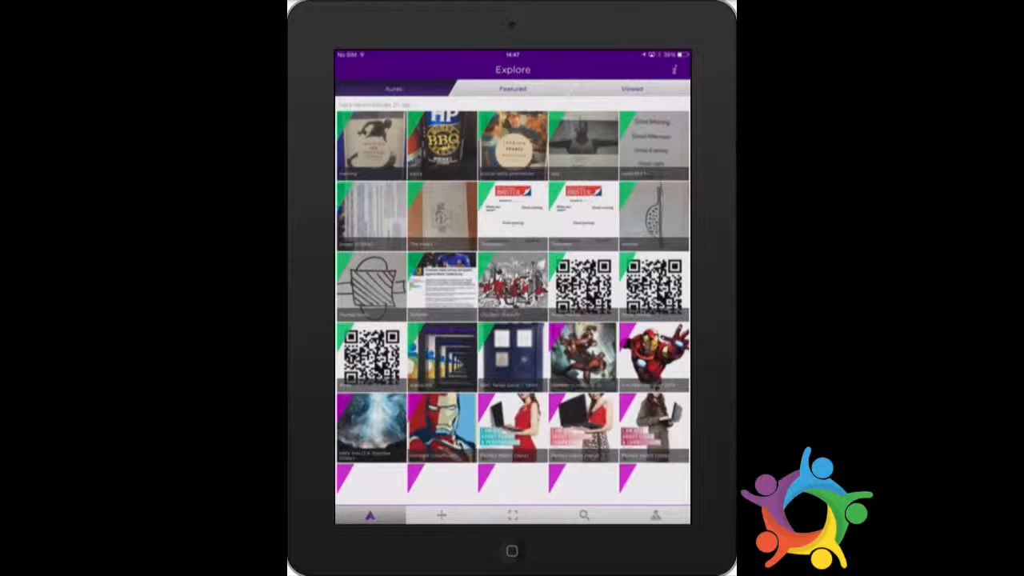
# Start a new aura and pick a video from the Device overlays.
pyautogui.click(441, 515)
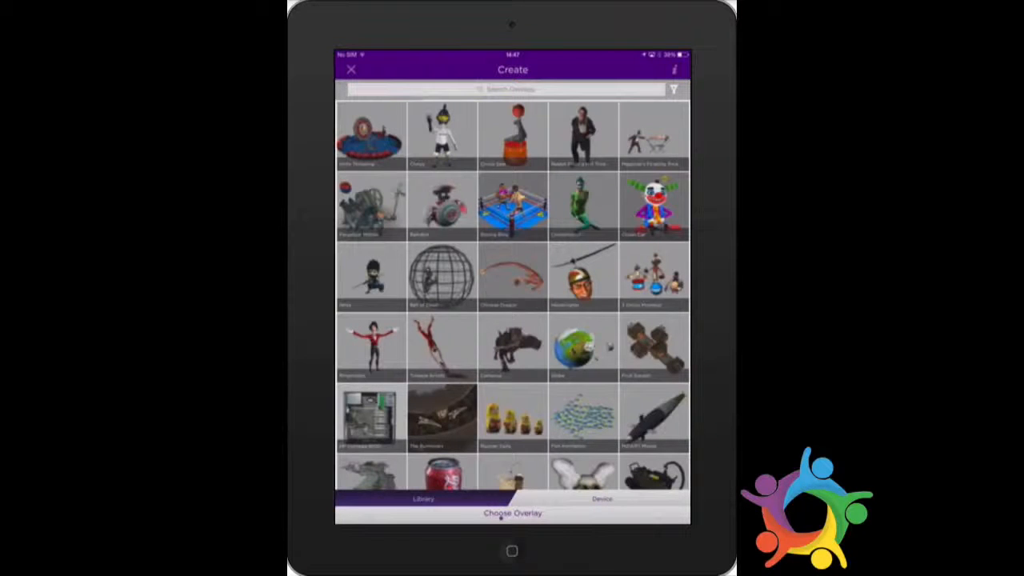
pyautogui.click(601, 499)
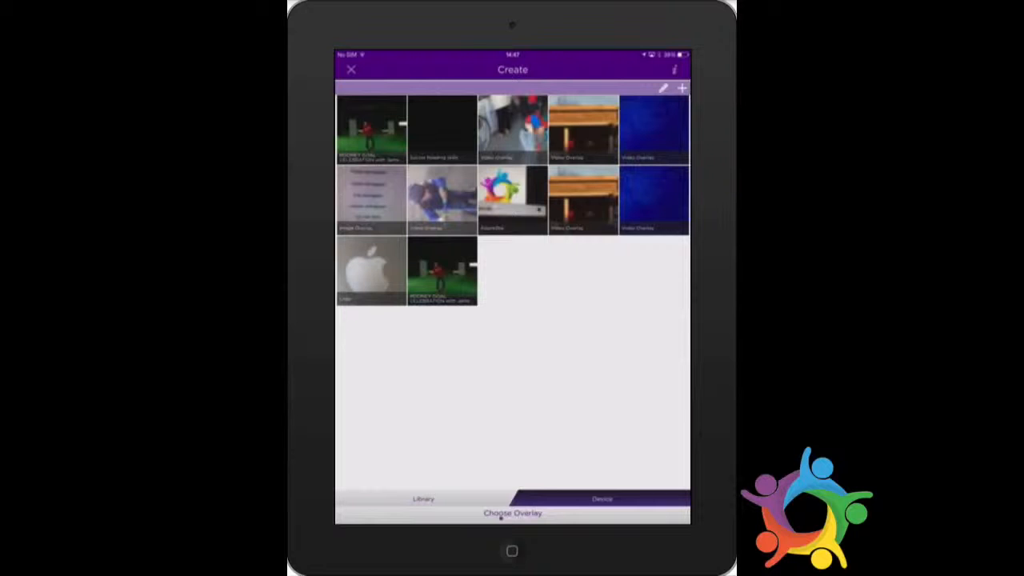
pyautogui.click(681, 88)
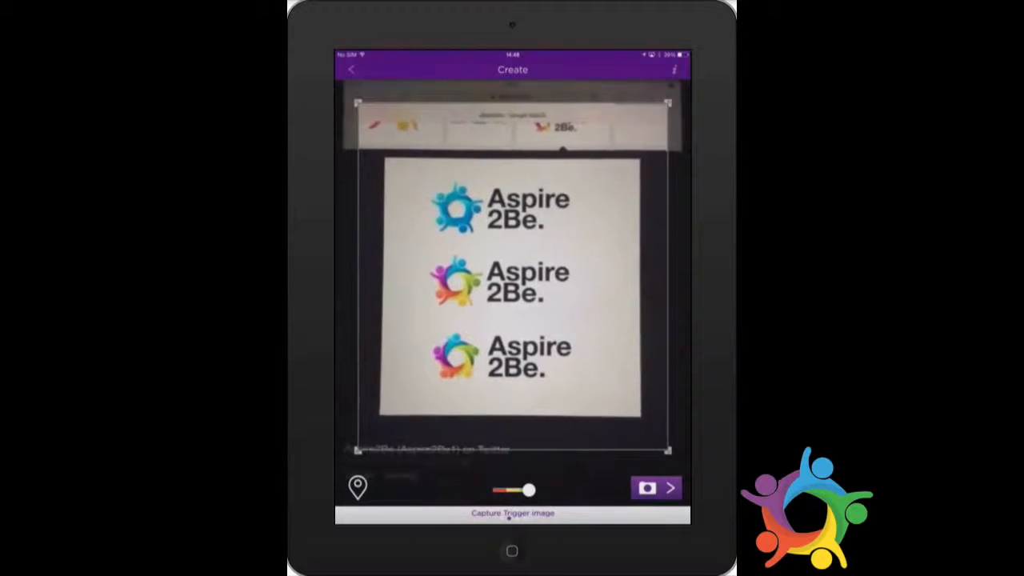
# Capture the printed Aspire2Be logo sheet as the trigger image.
pyautogui.click(645, 487)
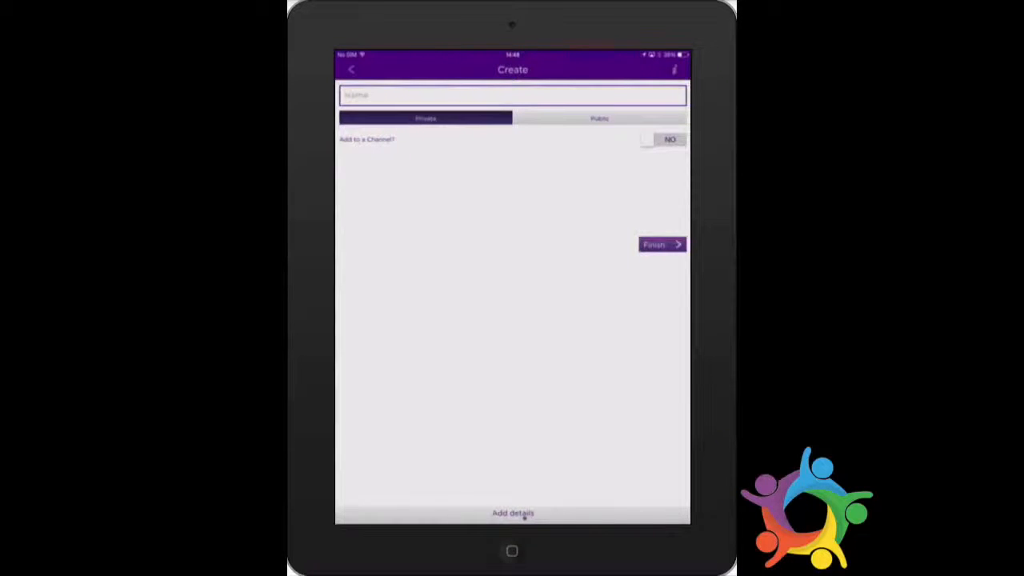
# Name the aura 'aspire2be', keep it Private, and finish creating it.
pyautogui.click(512, 96)
pyautogui.write('aspire2')
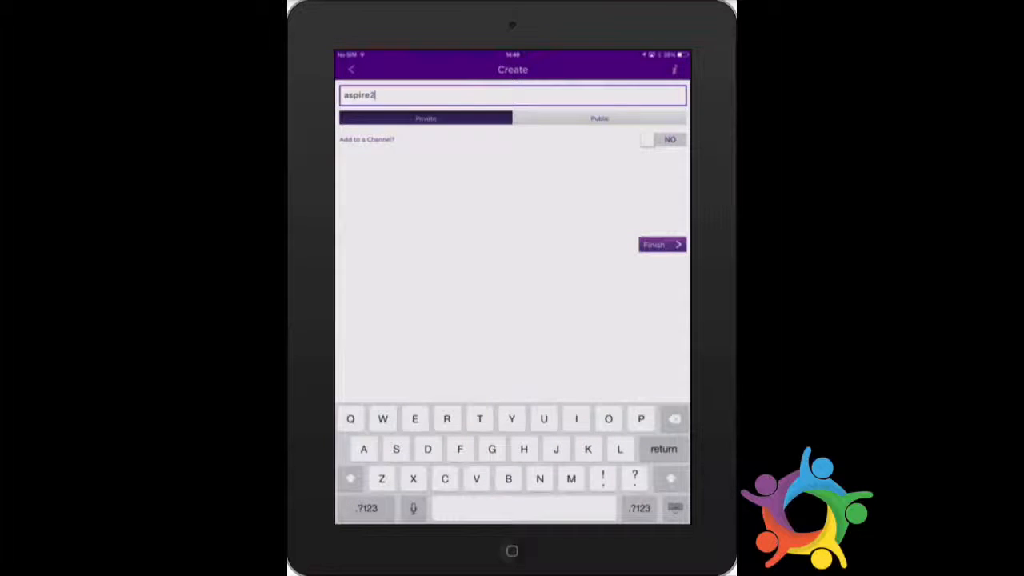
pyautogui.write('be')
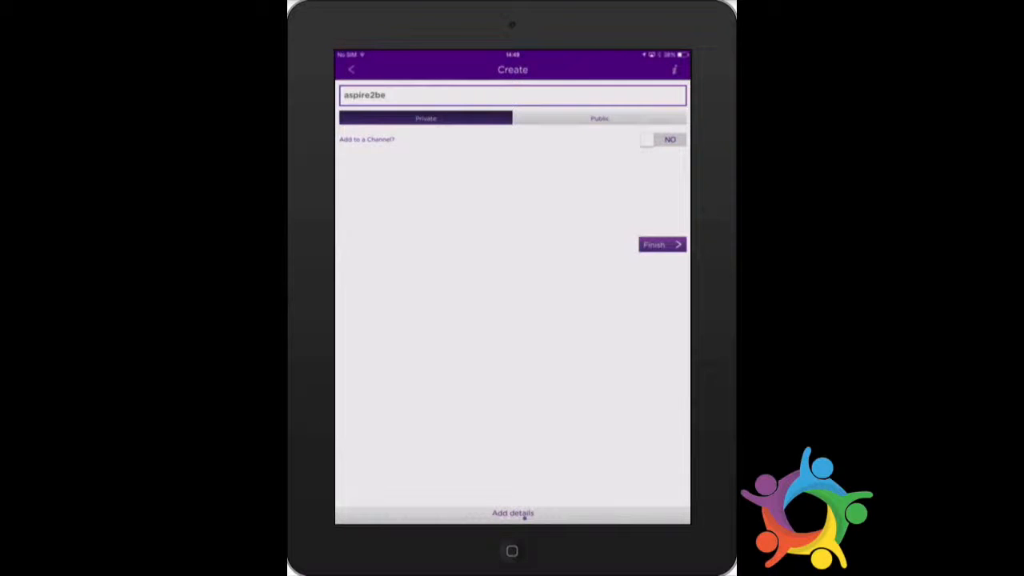
pyautogui.click(659, 244)
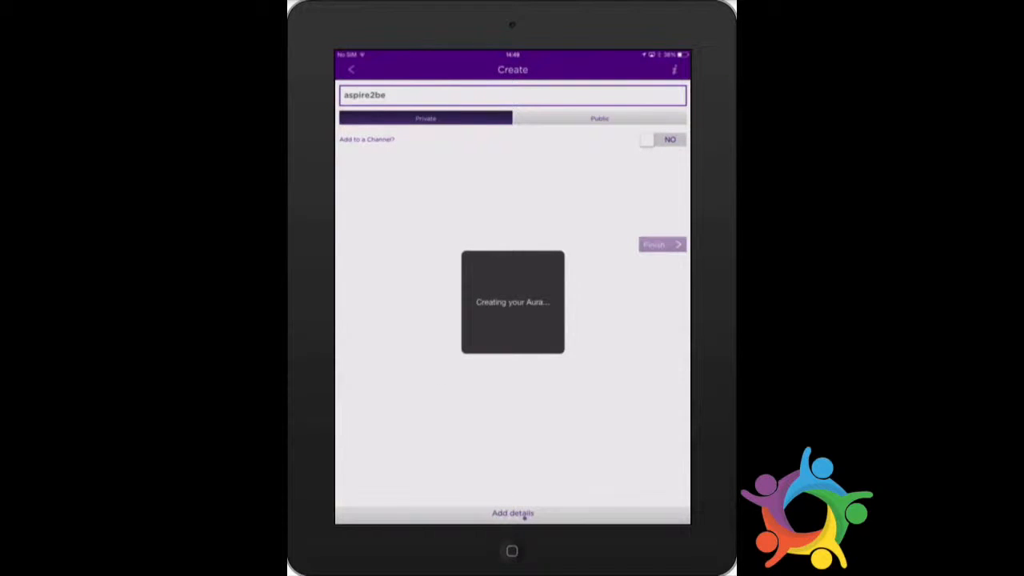